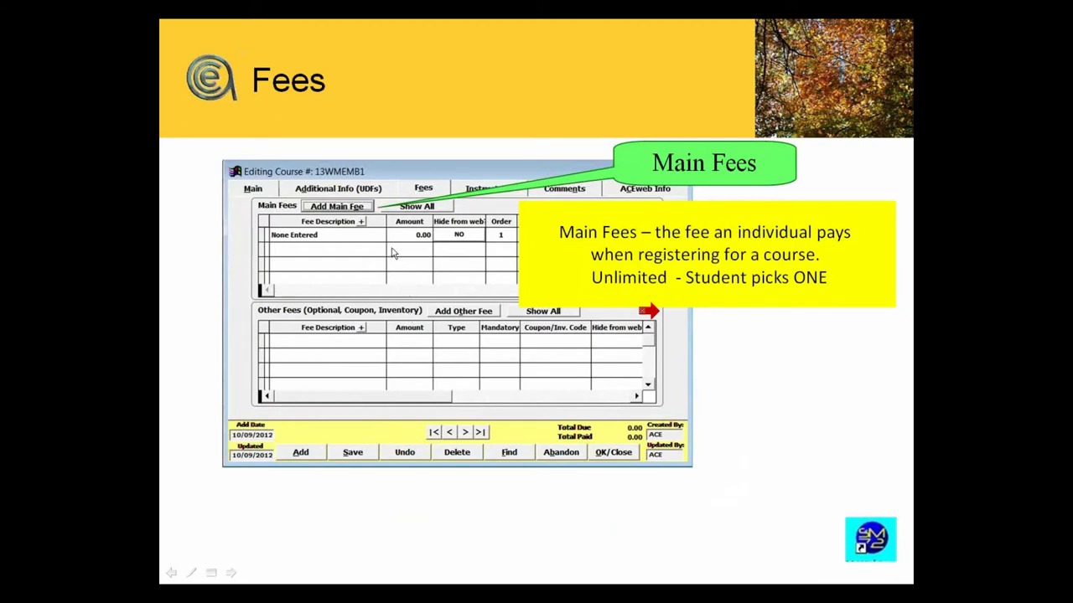
pyautogui.moveTo(399, 251)
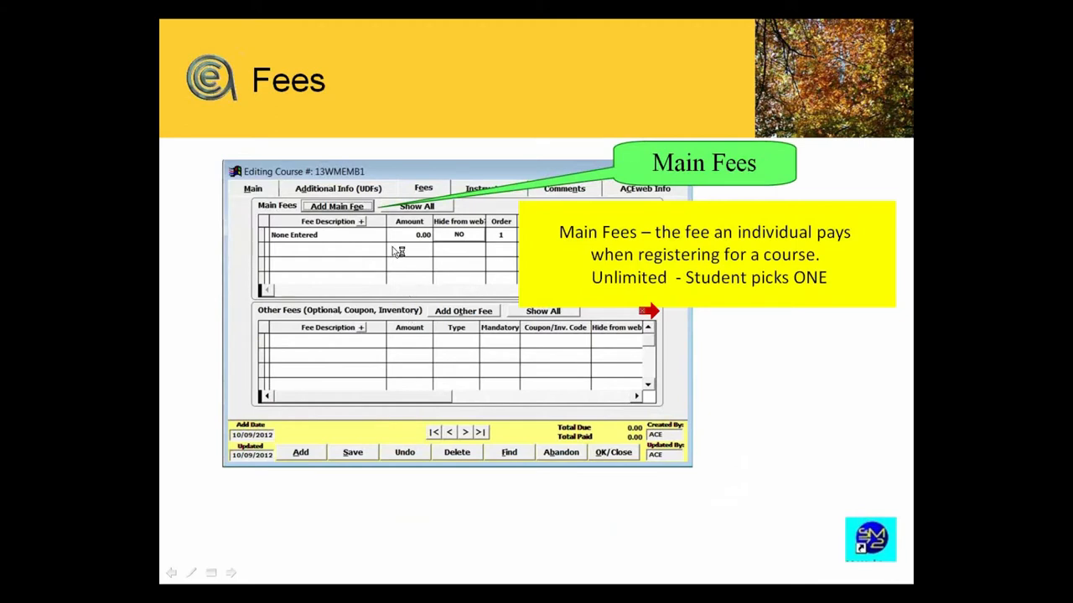
pyautogui.moveTo(375, 274)
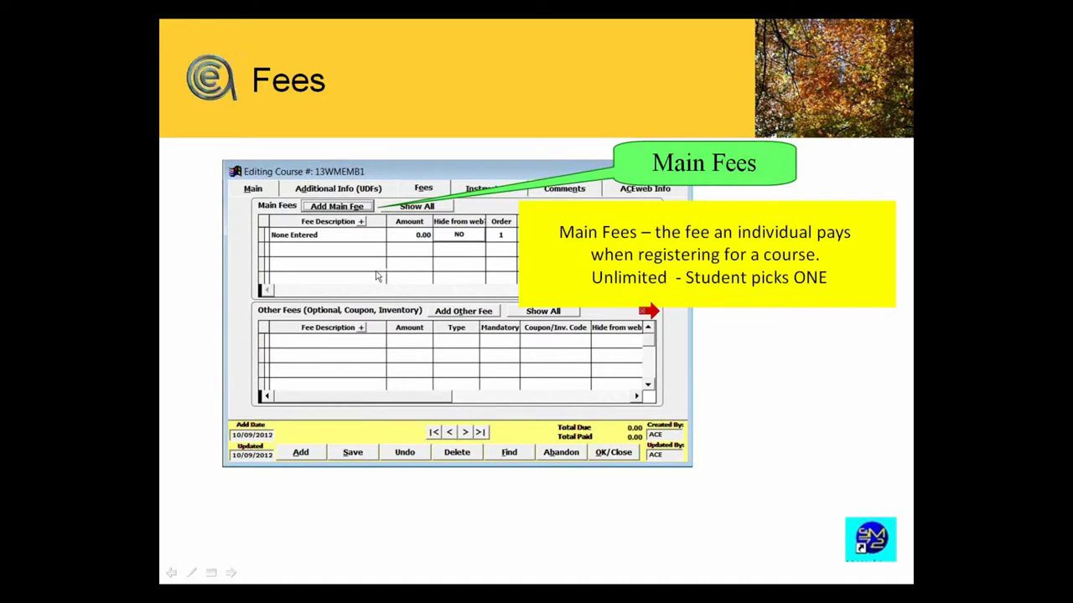
pyautogui.moveTo(714, 285)
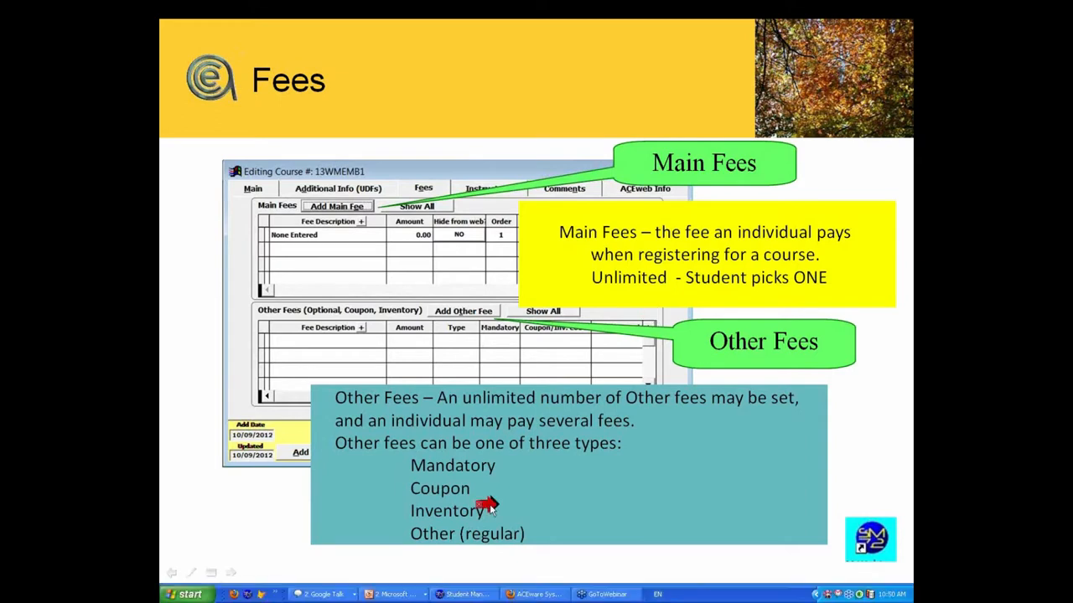
pyautogui.moveTo(466, 407)
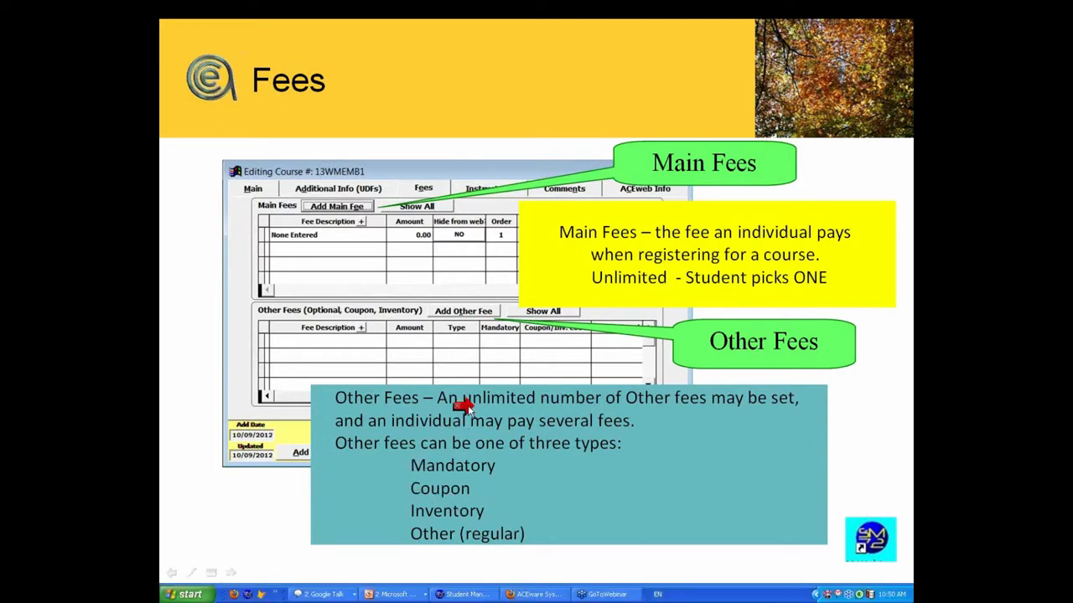
pyautogui.moveTo(477, 376)
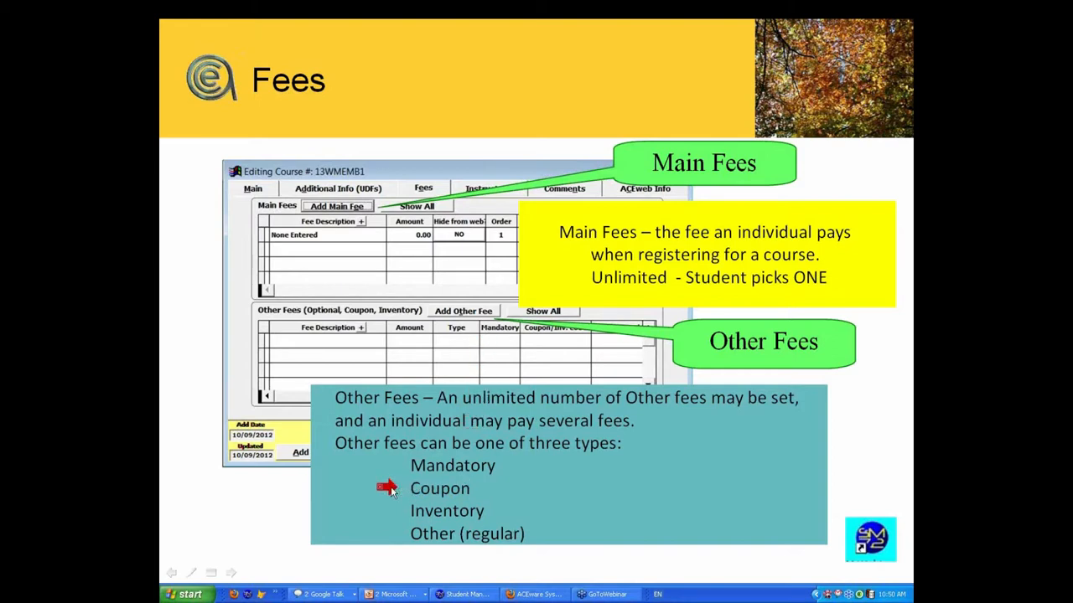
pyautogui.moveTo(392, 513)
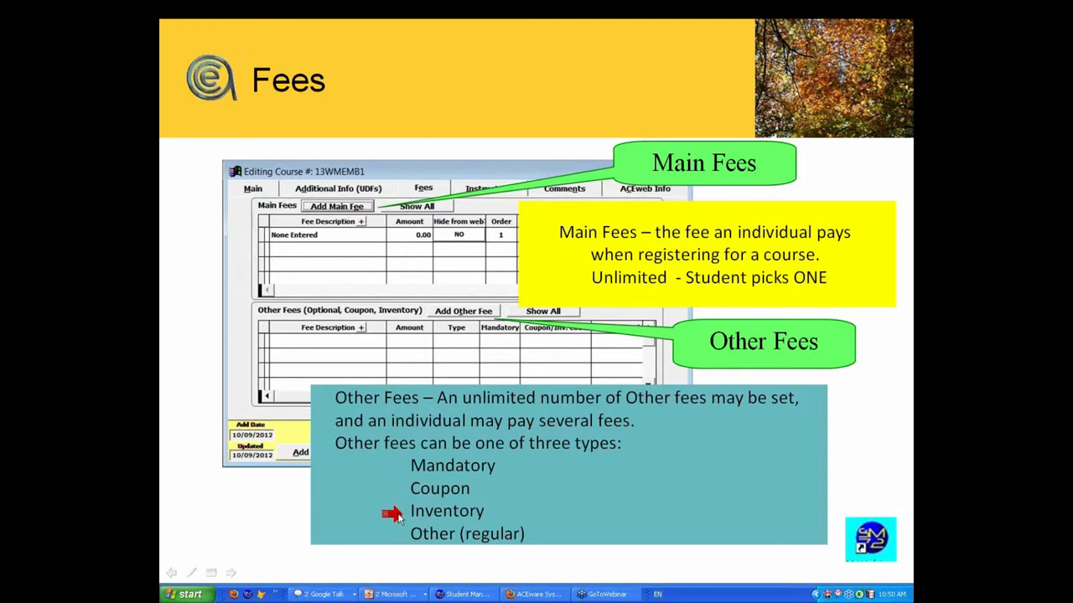
pyautogui.moveTo(398, 515)
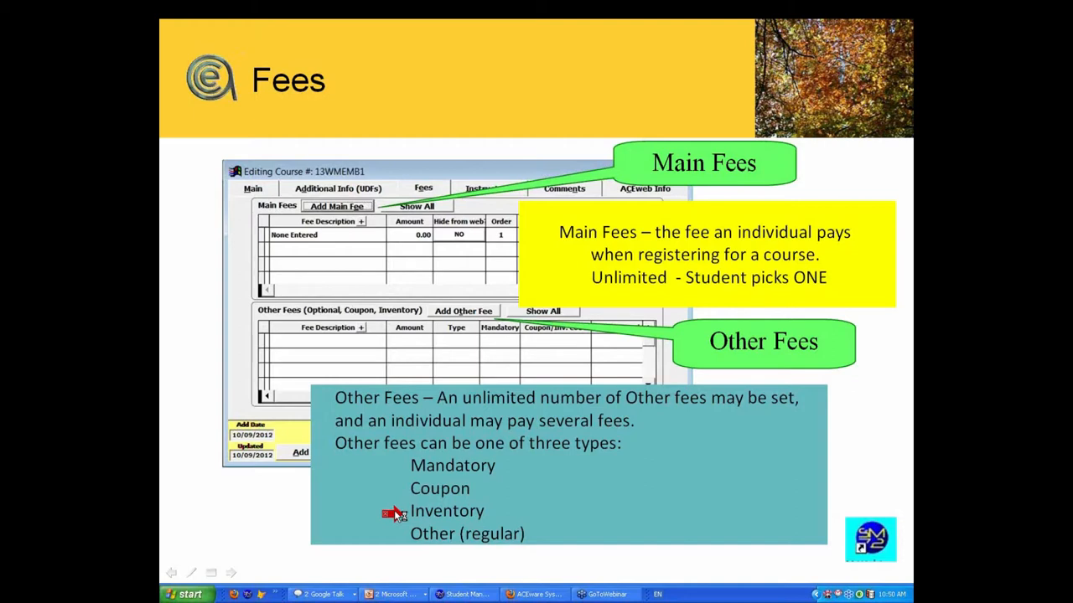
pyautogui.moveTo(392, 535)
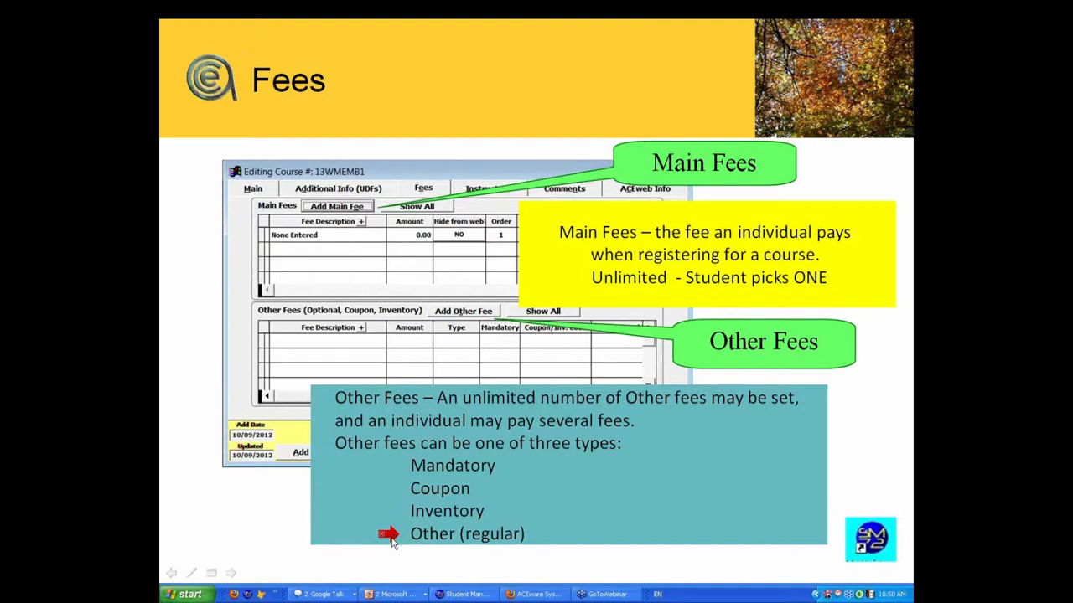
pyautogui.moveTo(238, 584)
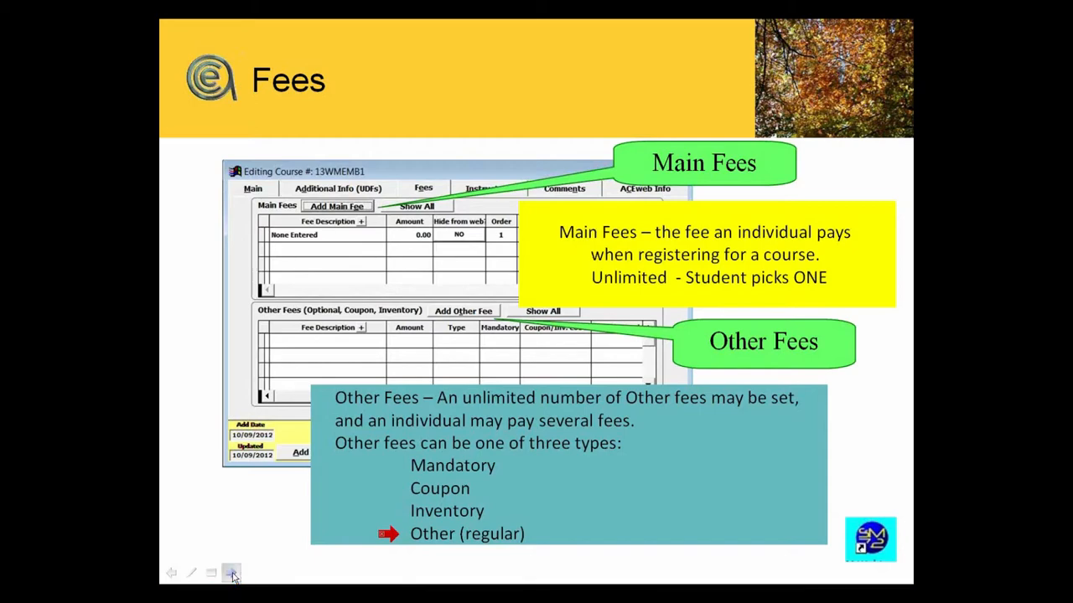
# Advance the slideshow to the Percent discounts slide on decimal percentages and negative-sign reductions.
pyautogui.click(231, 573)
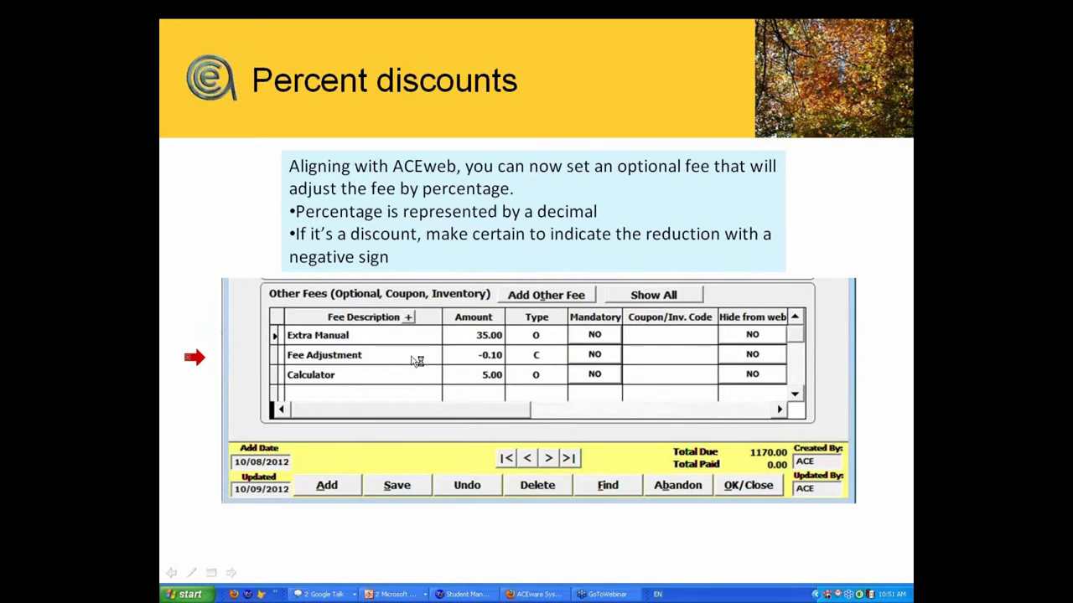
pyautogui.moveTo(485, 188)
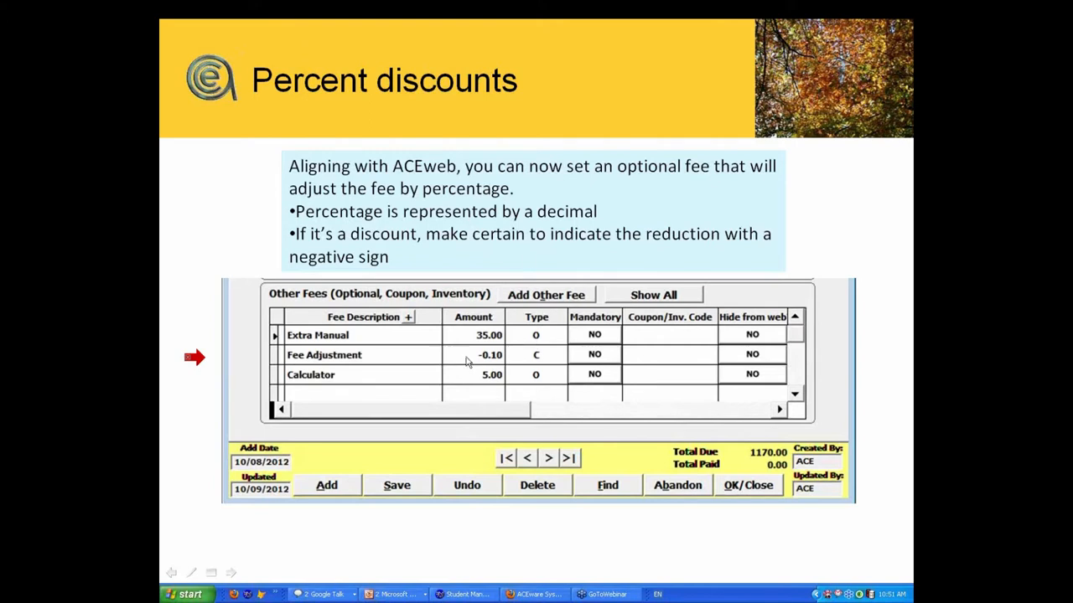
pyautogui.moveTo(539, 359)
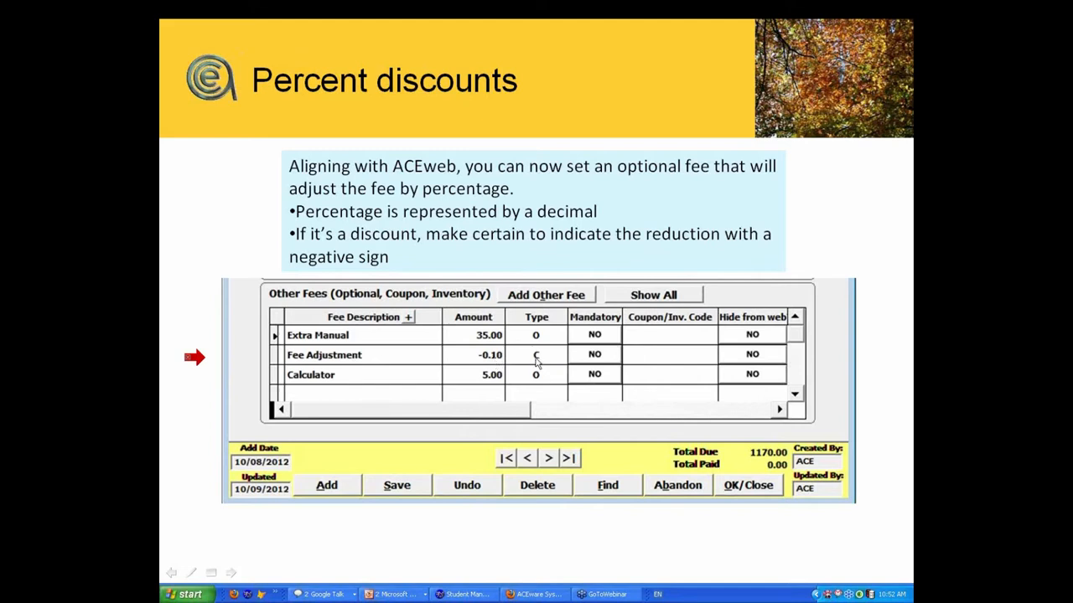
pyautogui.moveTo(540, 361)
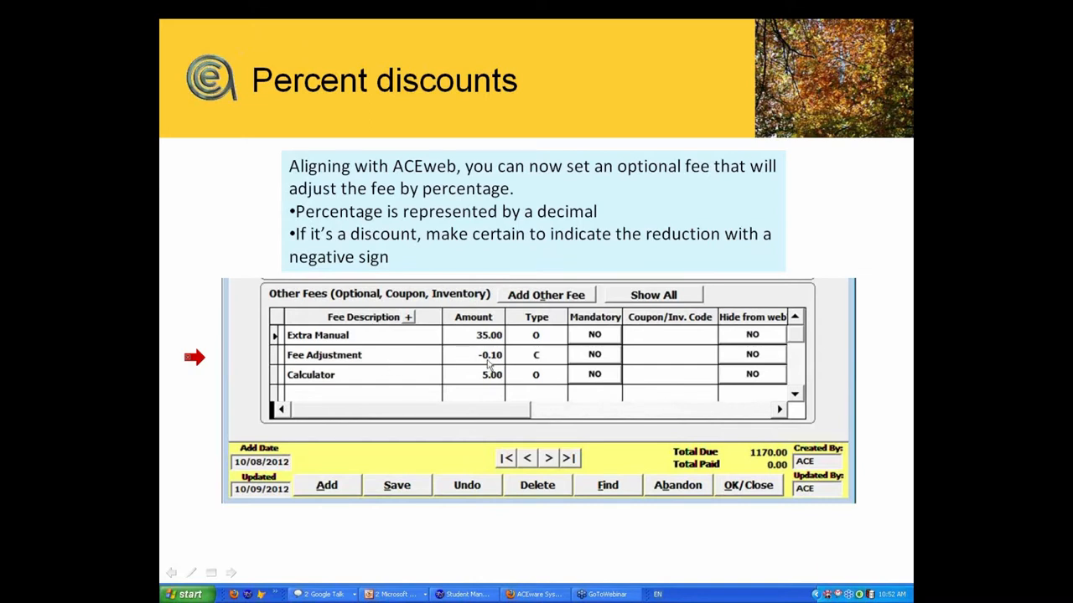
pyautogui.moveTo(503, 362)
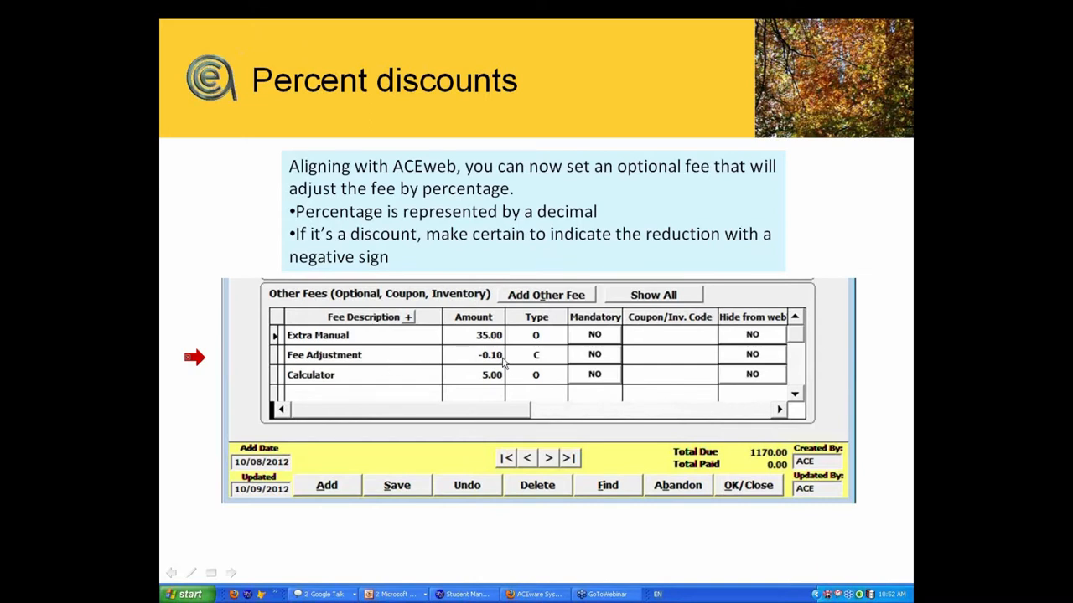
pyautogui.moveTo(233, 576)
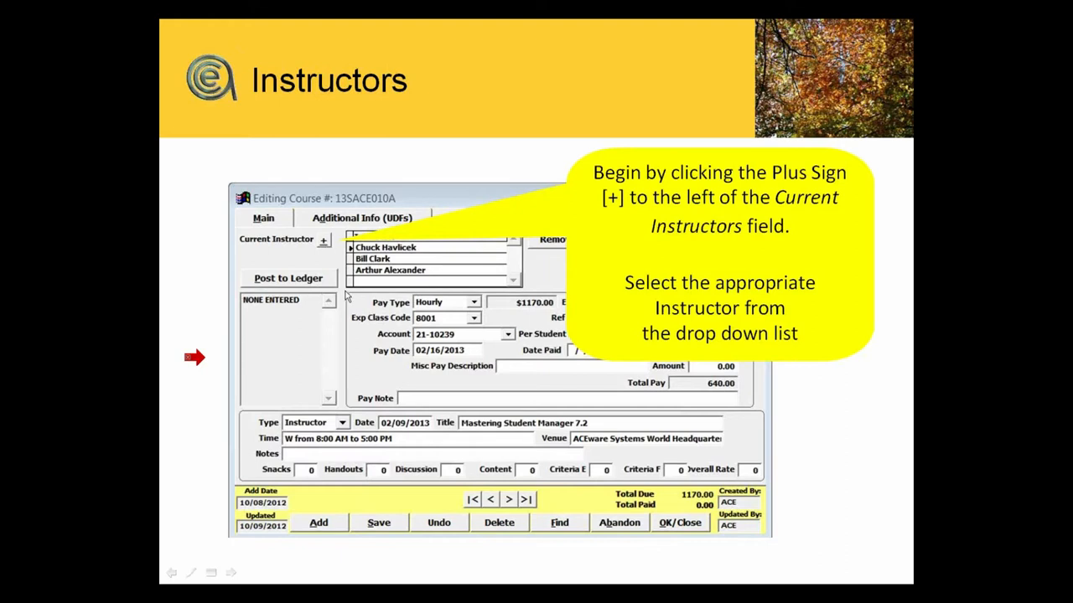
pyautogui.moveTo(734, 337)
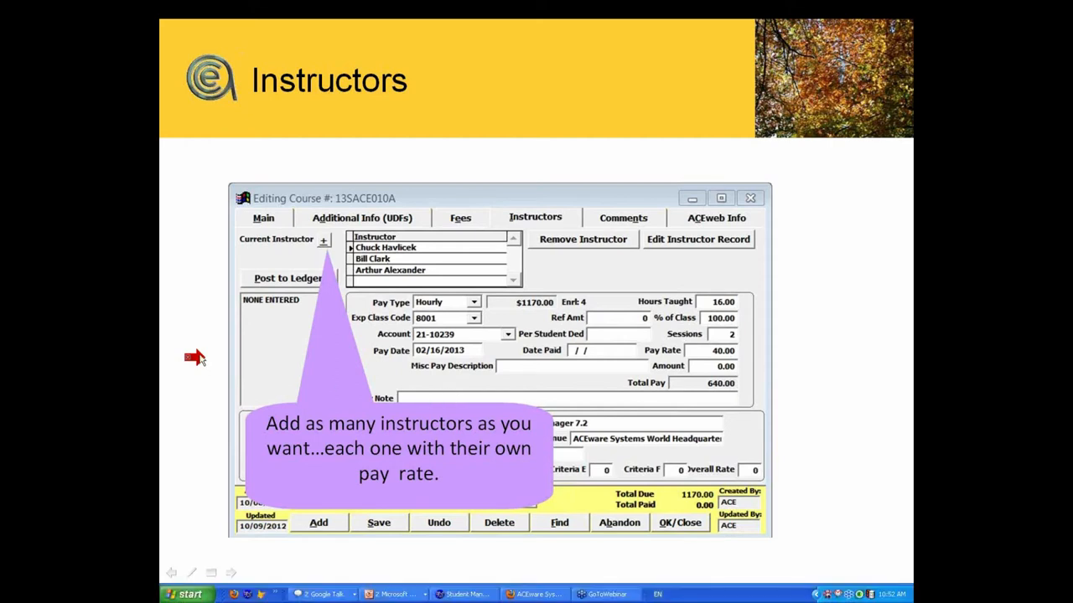
pyautogui.moveTo(282, 362)
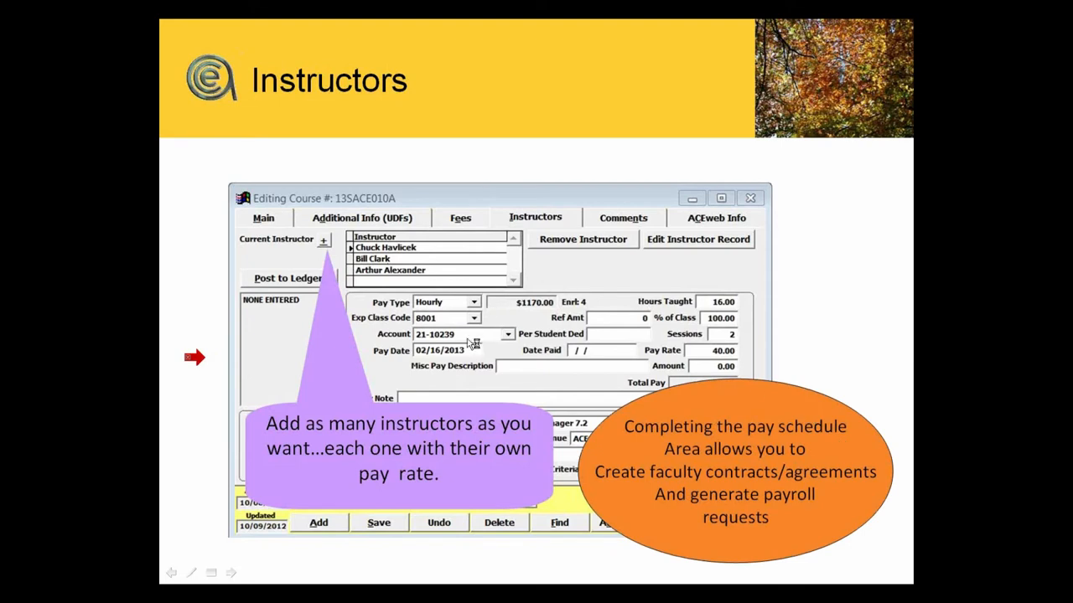
pyautogui.moveTo(727, 461)
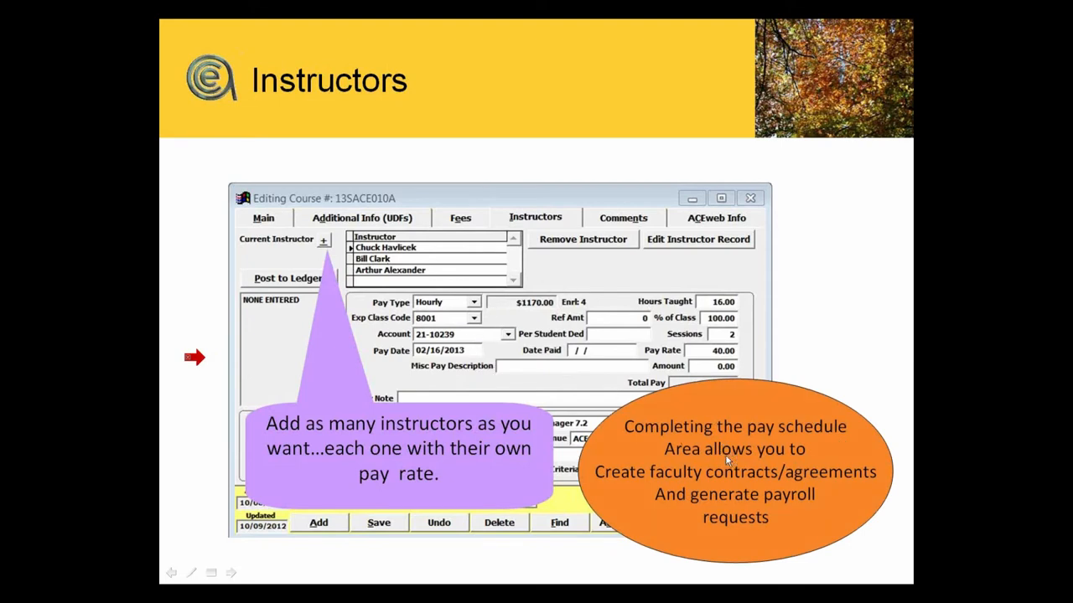
pyautogui.moveTo(734, 483)
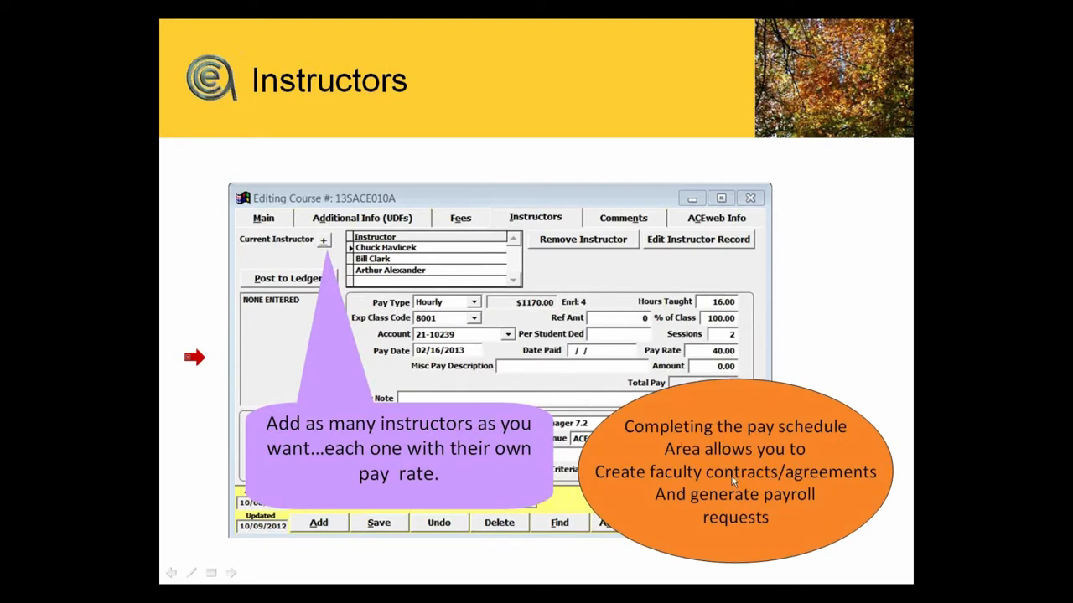
pyautogui.moveTo(817, 479)
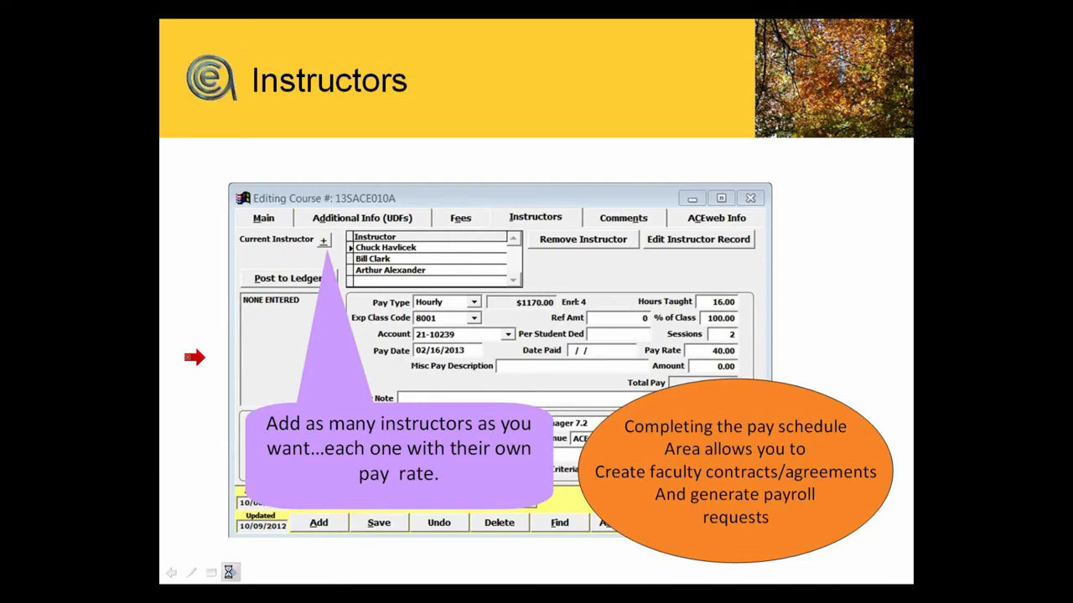
# Advance to the Instructors slide showing per-instructor pay rates and pay schedule notes.
pyautogui.press('right')
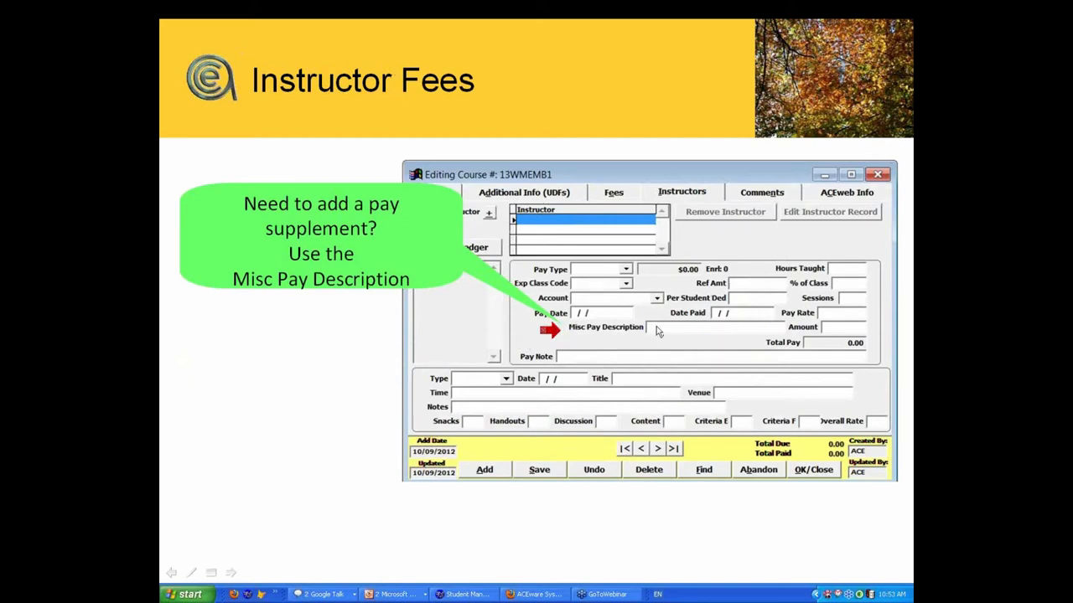
pyautogui.moveTo(655, 336)
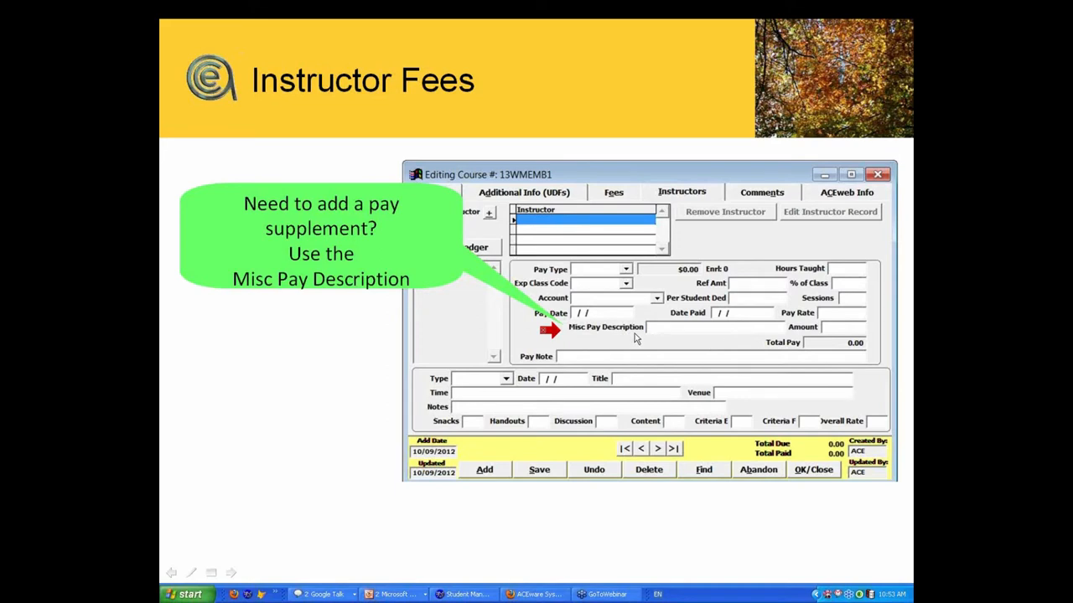
pyautogui.moveTo(701, 335)
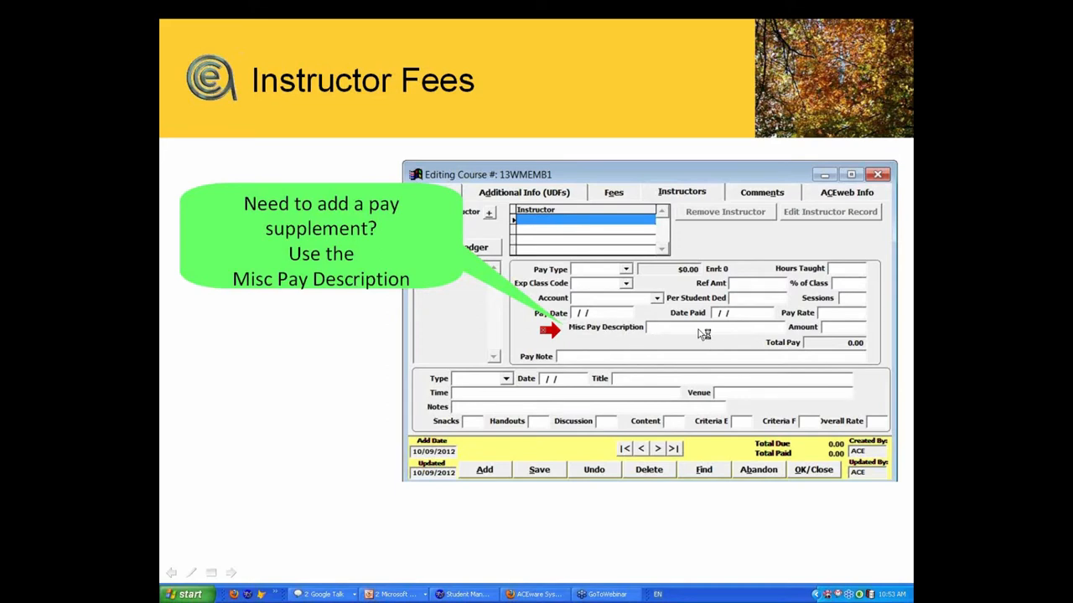
pyautogui.moveTo(836, 332)
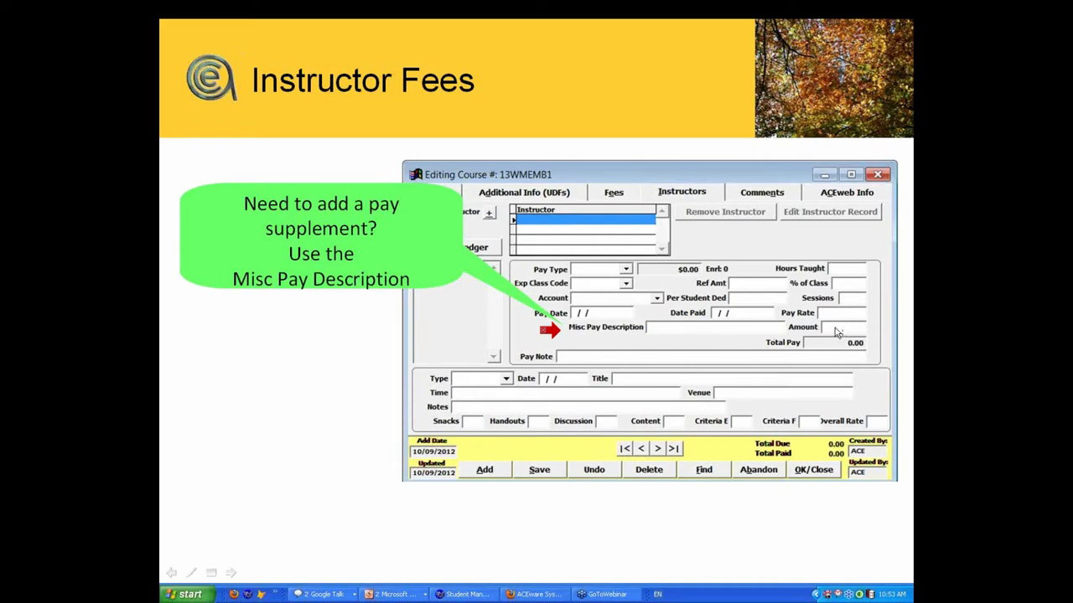
pyautogui.moveTo(238, 578)
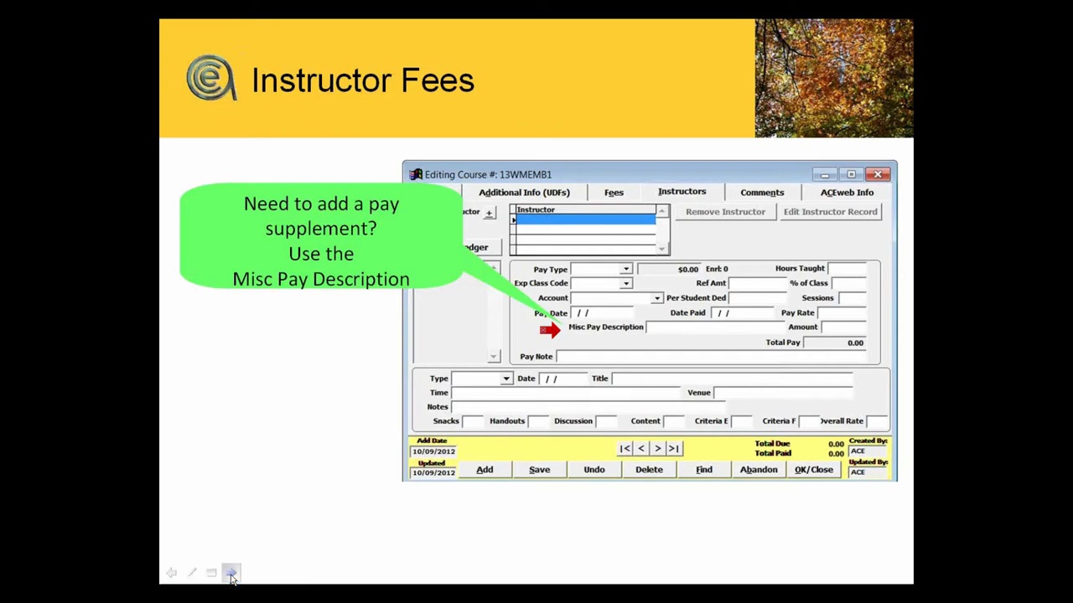
# Reveal the Instructor Fees note on tracking evaluations with seven criteria fields.
pyautogui.click(231, 574)
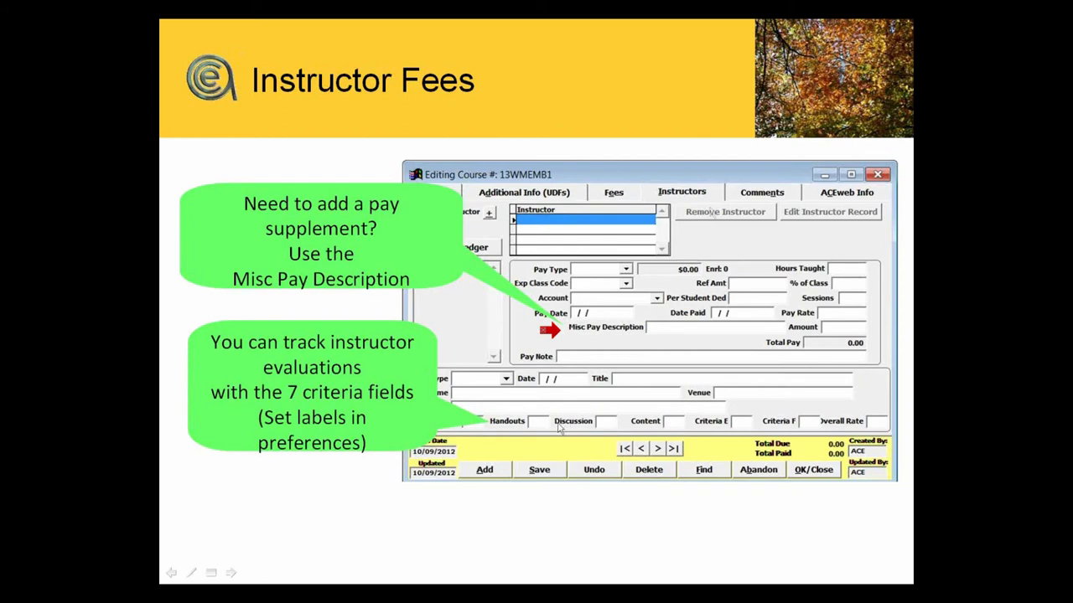
pyautogui.moveTo(796, 432)
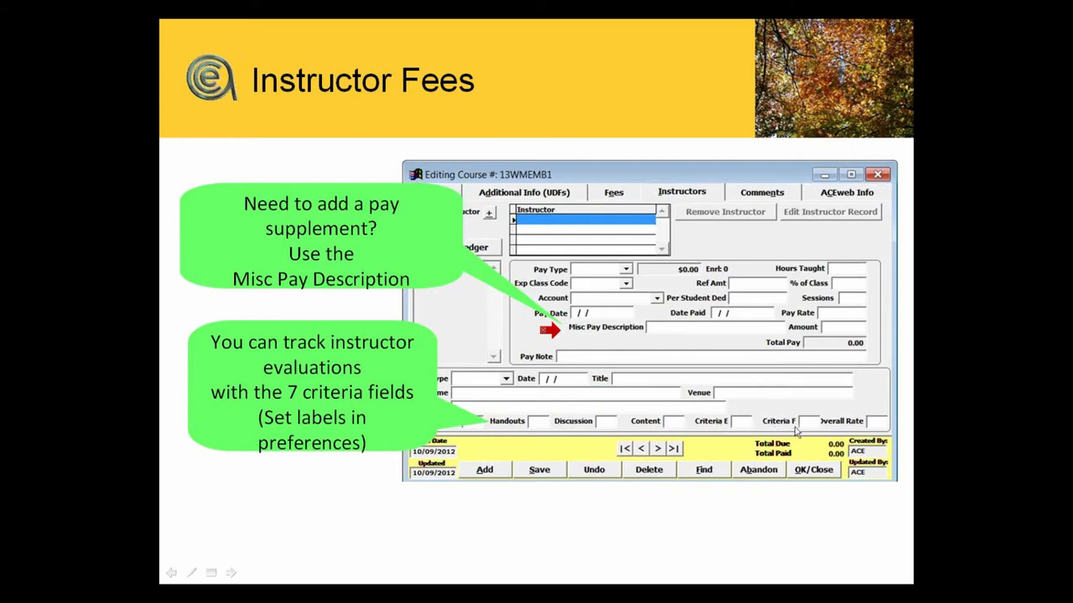
pyautogui.moveTo(818, 432)
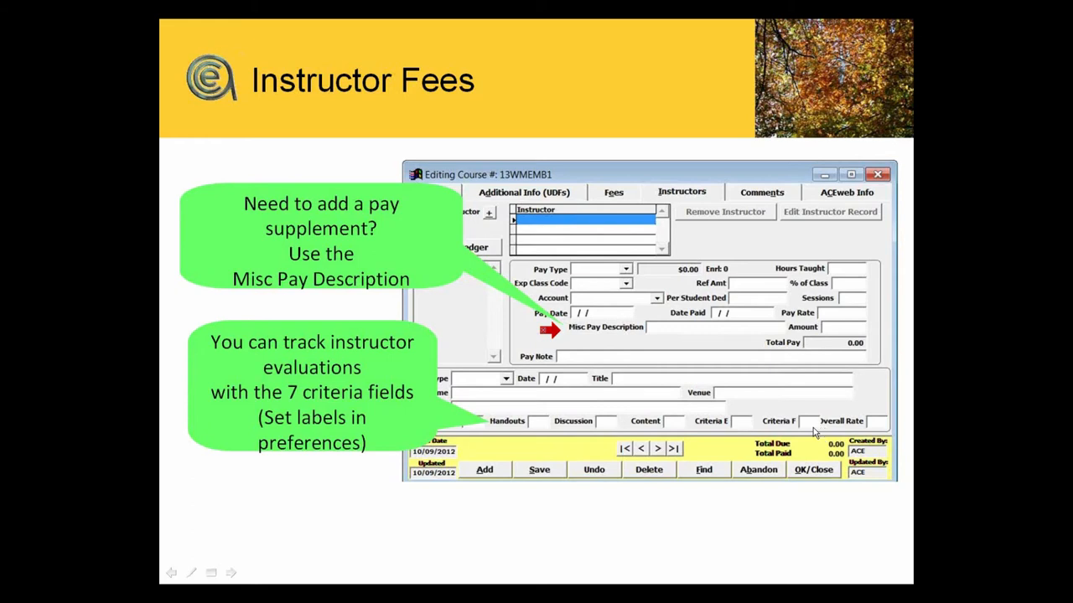
pyautogui.moveTo(813, 433)
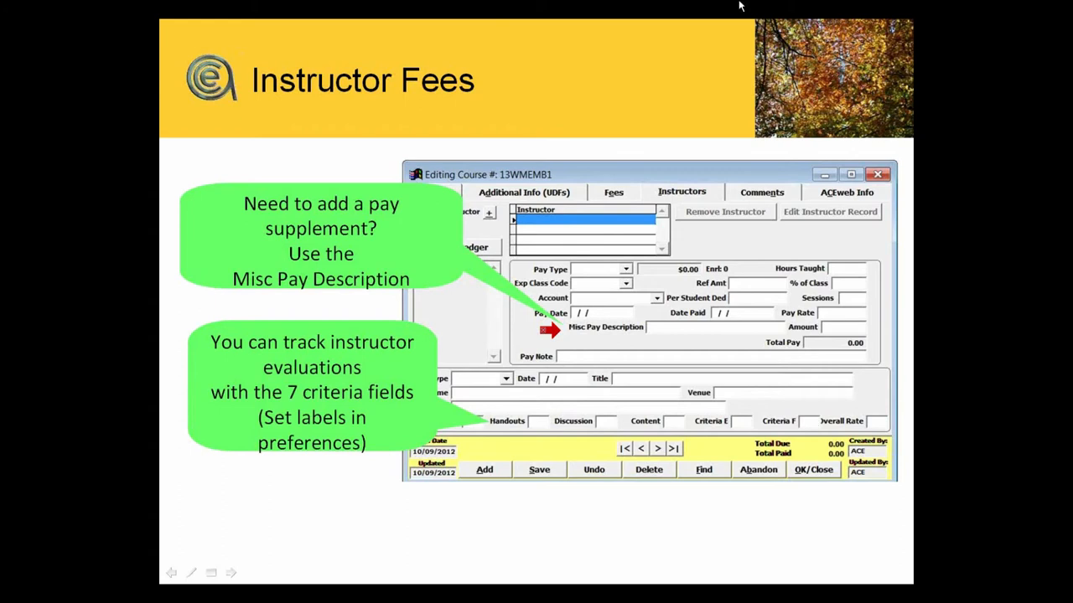
pyautogui.moveTo(744, 7)
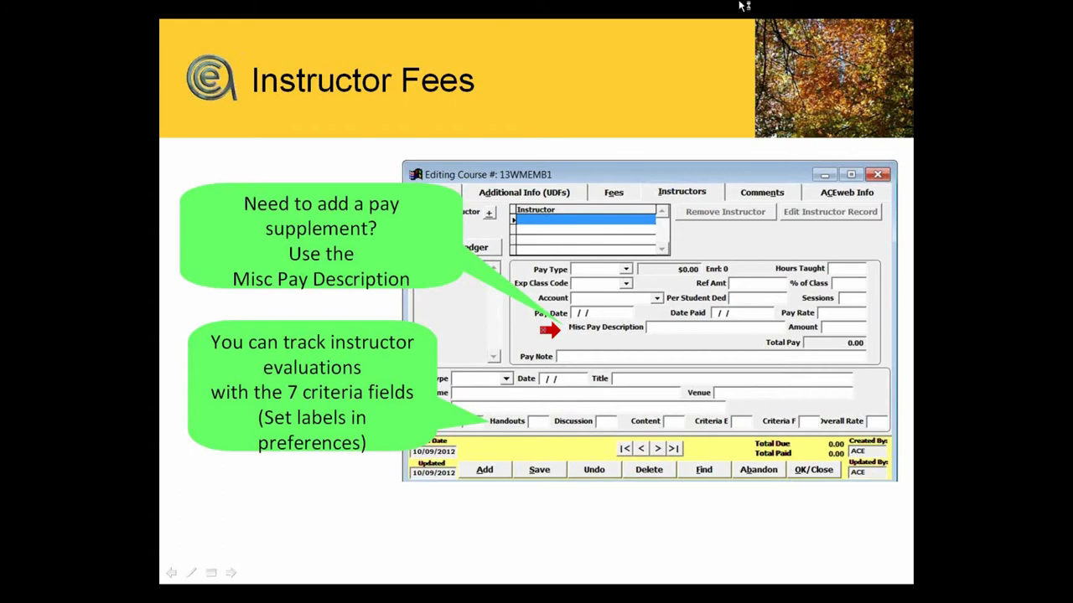
pyautogui.moveTo(769, 7)
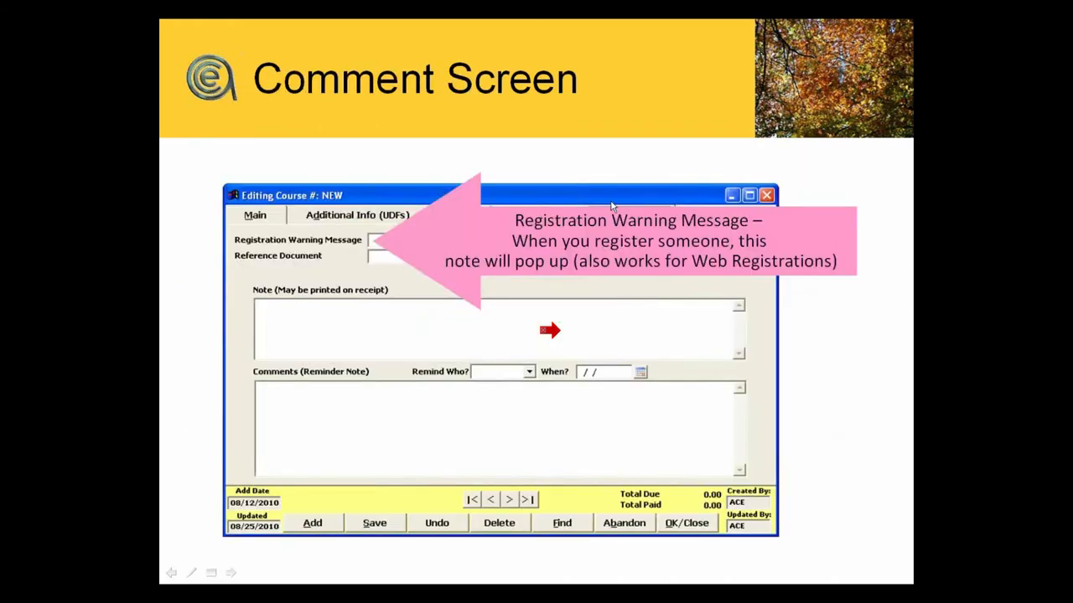
pyautogui.moveTo(459, 288)
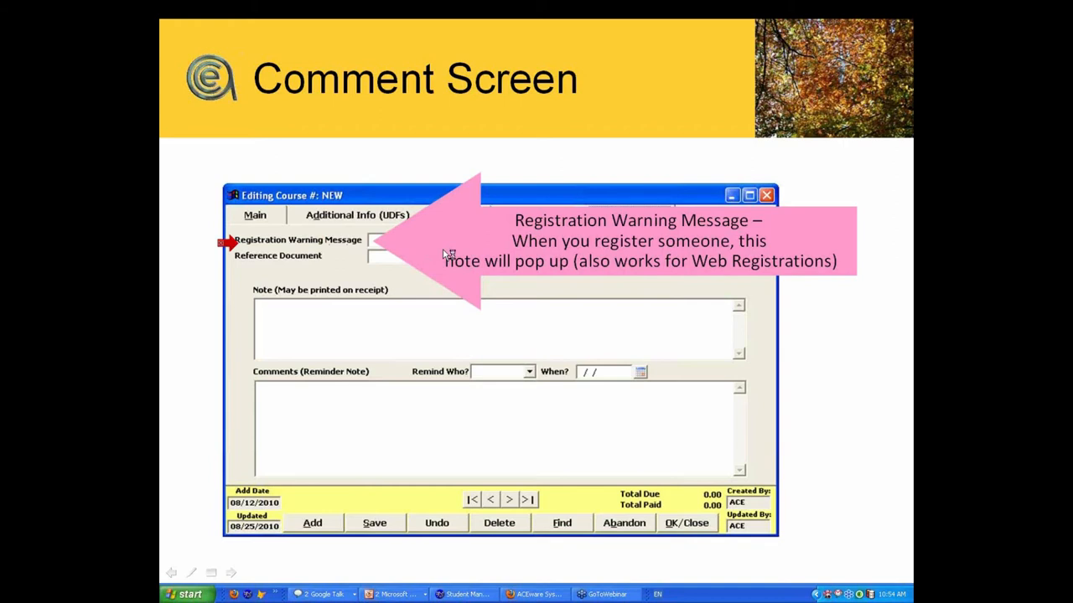
pyautogui.moveTo(449, 254)
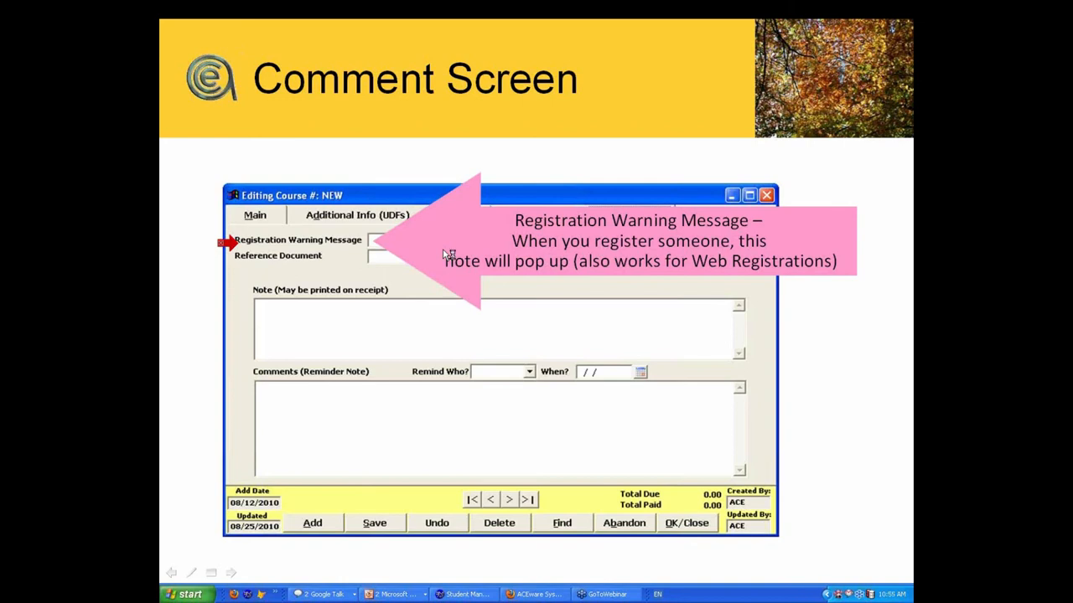
pyautogui.moveTo(423, 340)
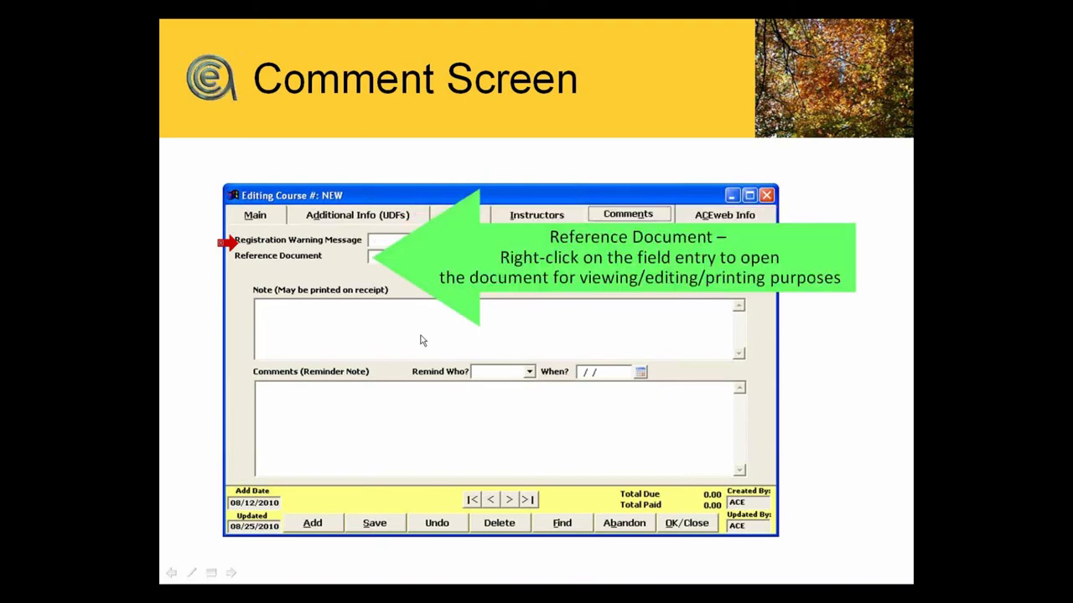
pyautogui.moveTo(372, 261)
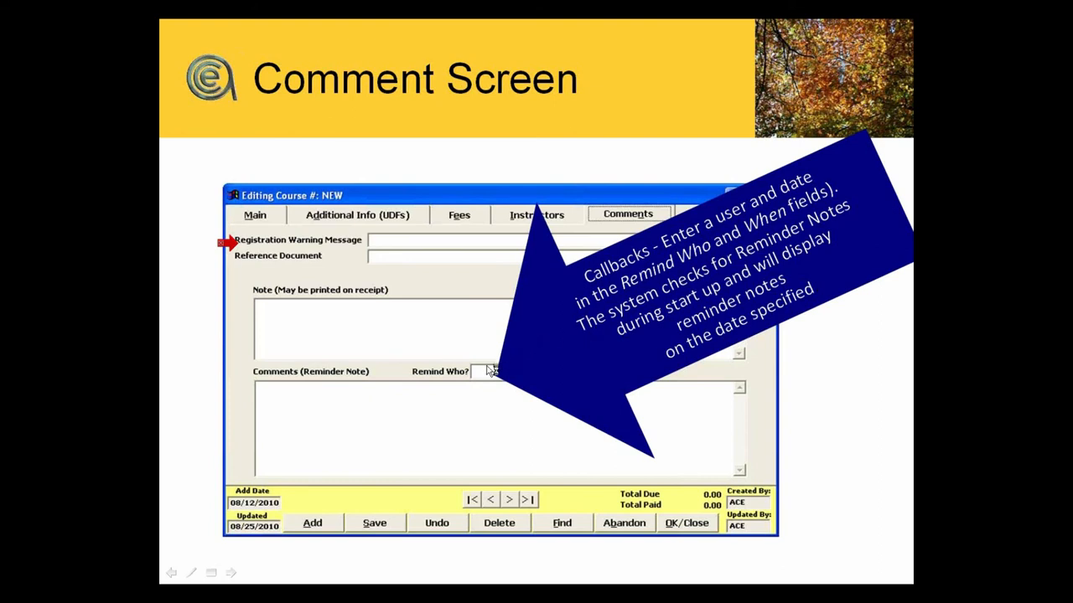
pyautogui.moveTo(678, 314)
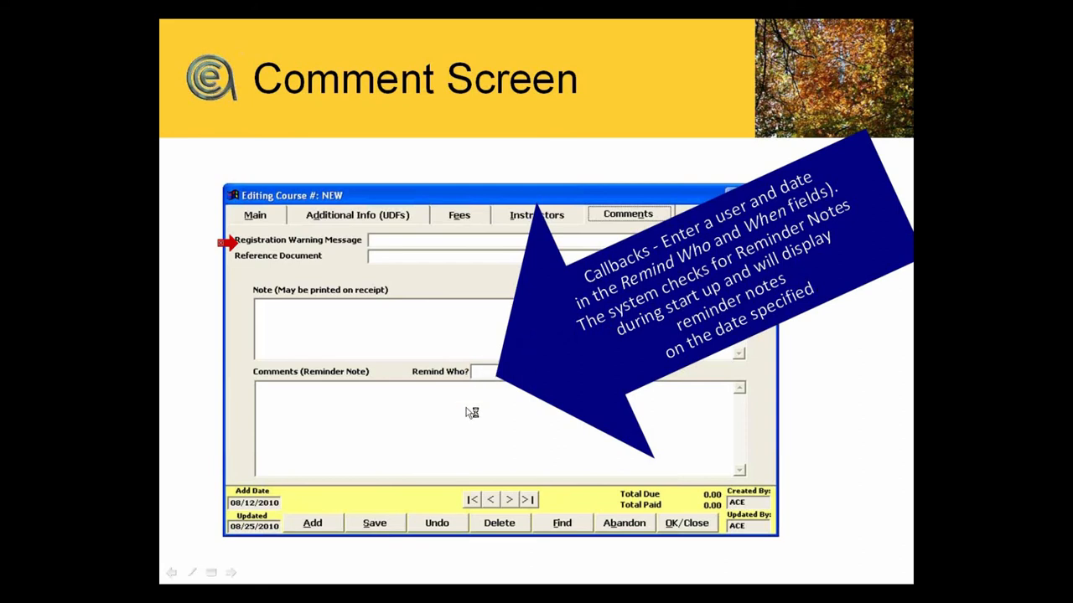
pyautogui.moveTo(468, 417)
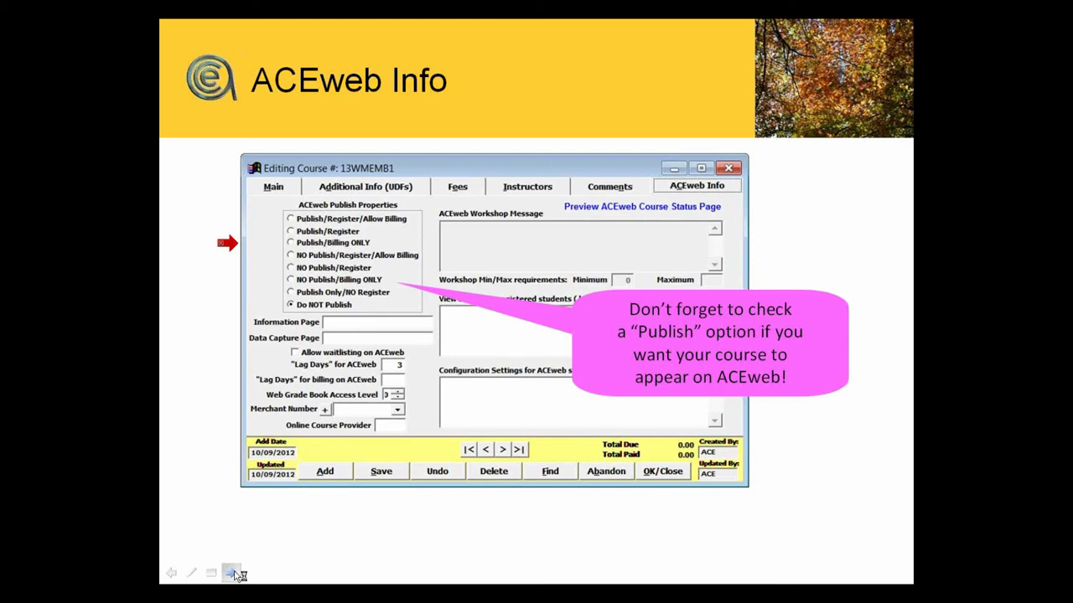
pyautogui.moveTo(238, 573)
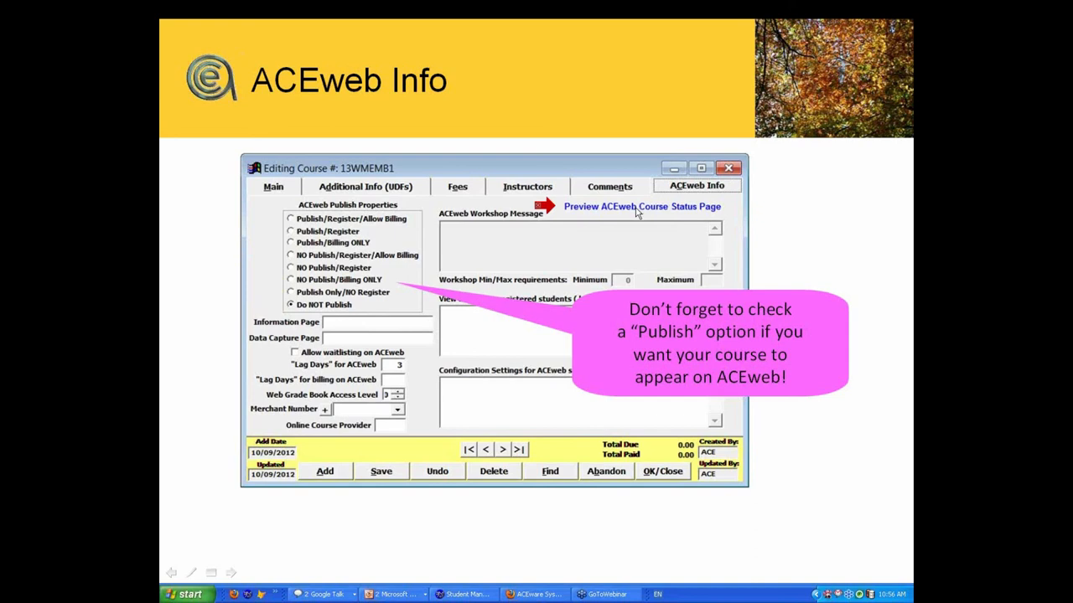
pyautogui.moveTo(410, 224)
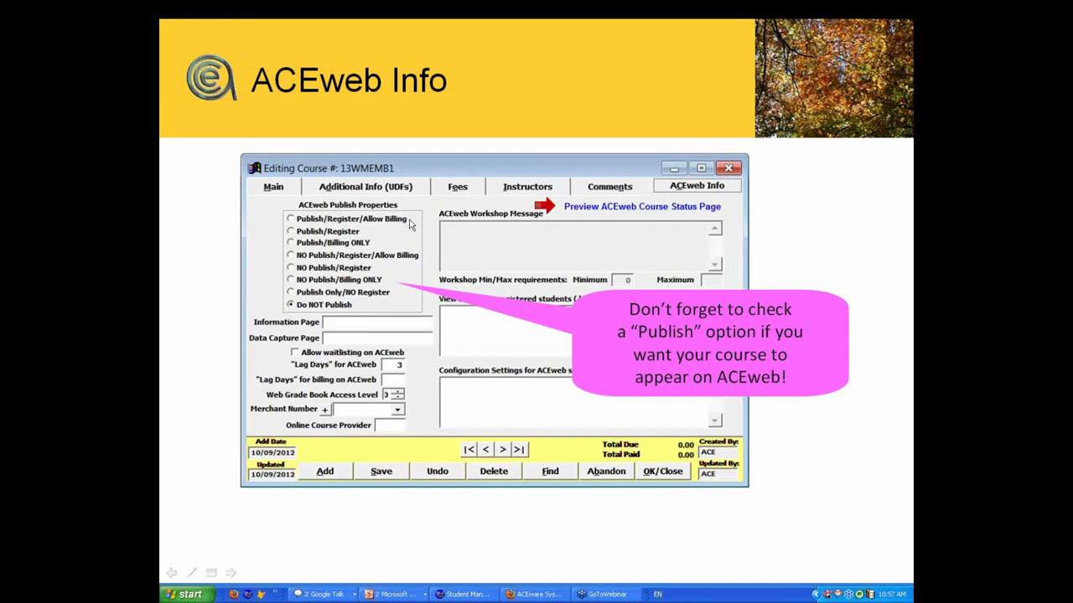
pyautogui.moveTo(616, 211)
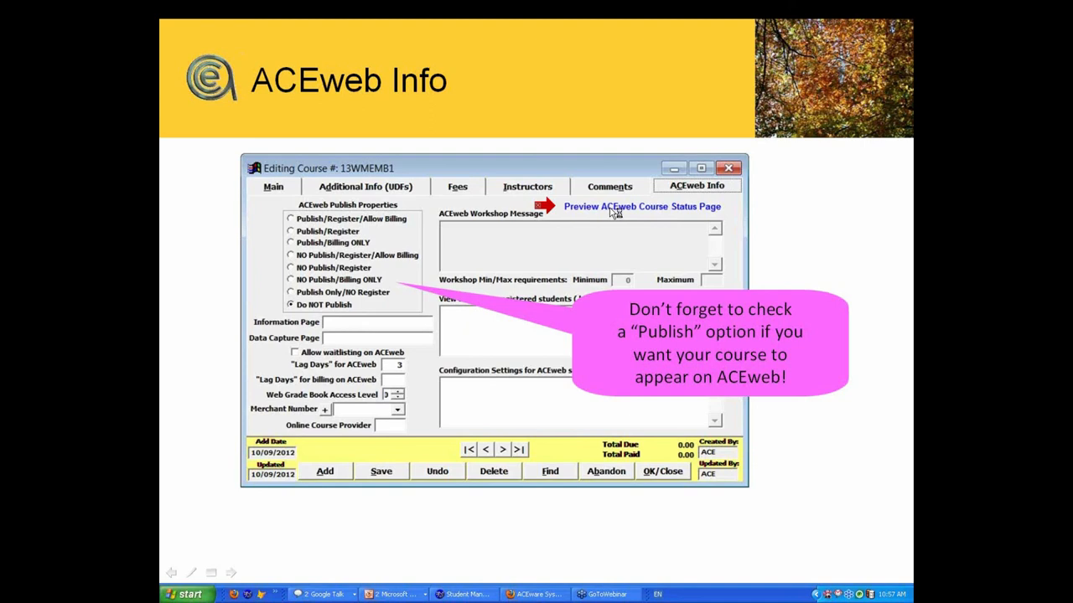
pyautogui.moveTo(238, 577)
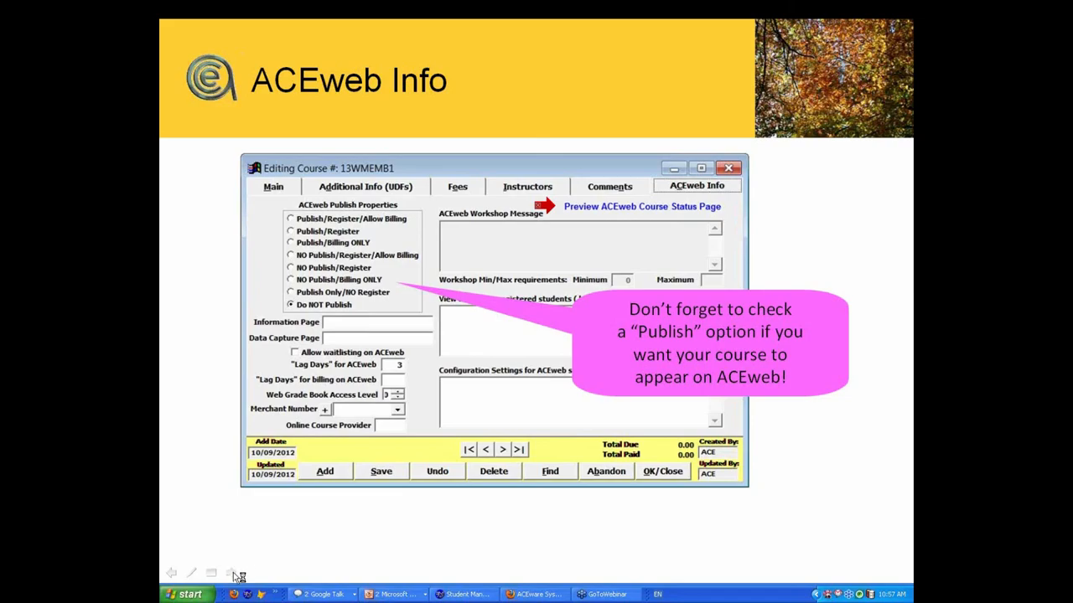